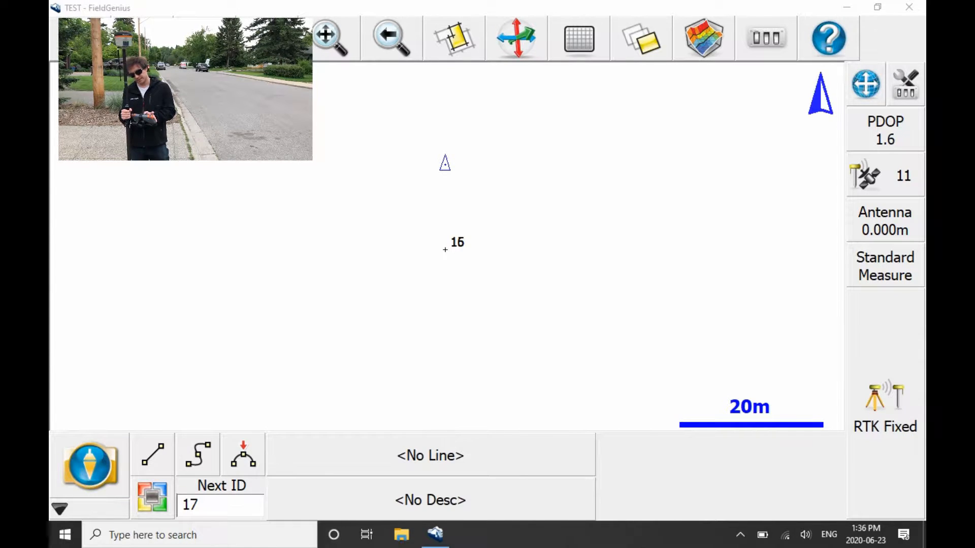
# Step: Open Point Staking for point 16 via measurement modes, Staking, then Stake Points
pyautogui.click(91, 467)
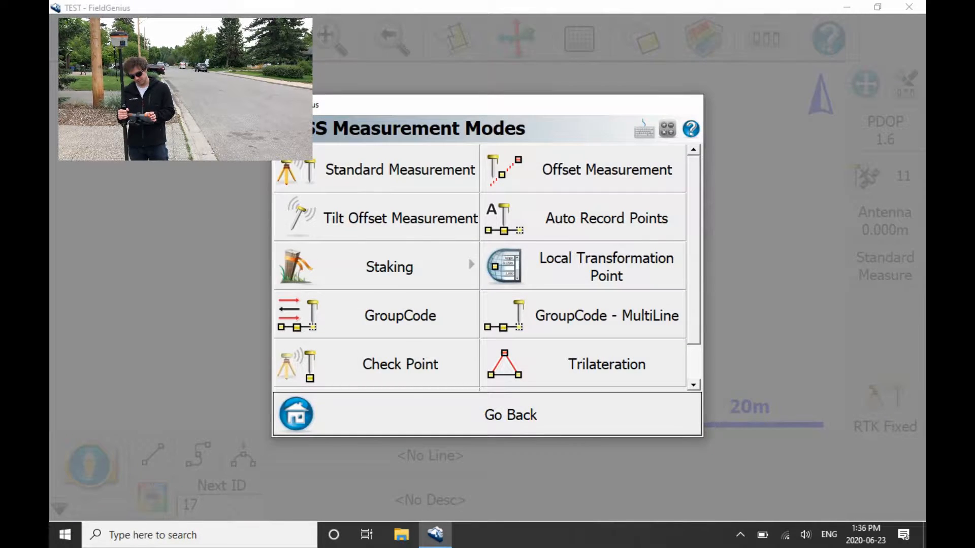
pyautogui.click(388, 266)
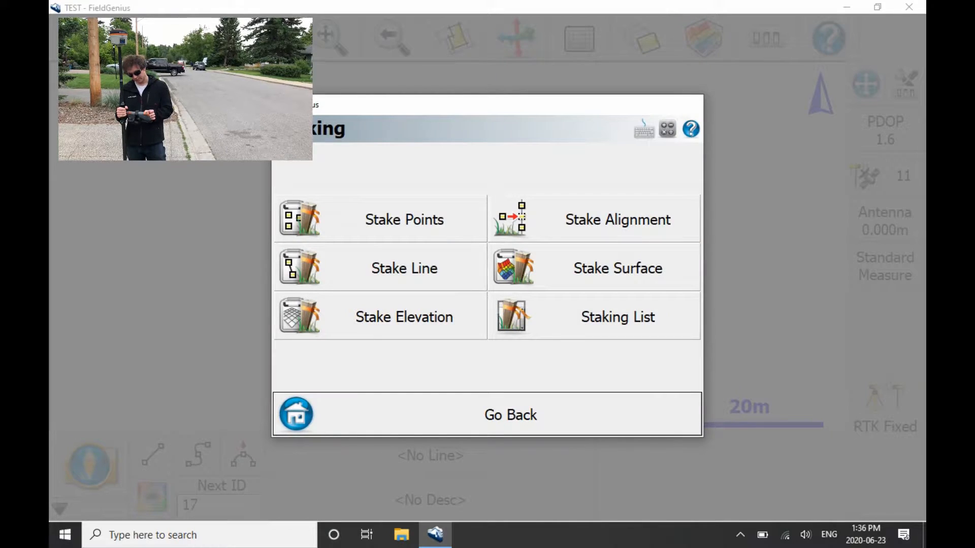
pyautogui.click(403, 219)
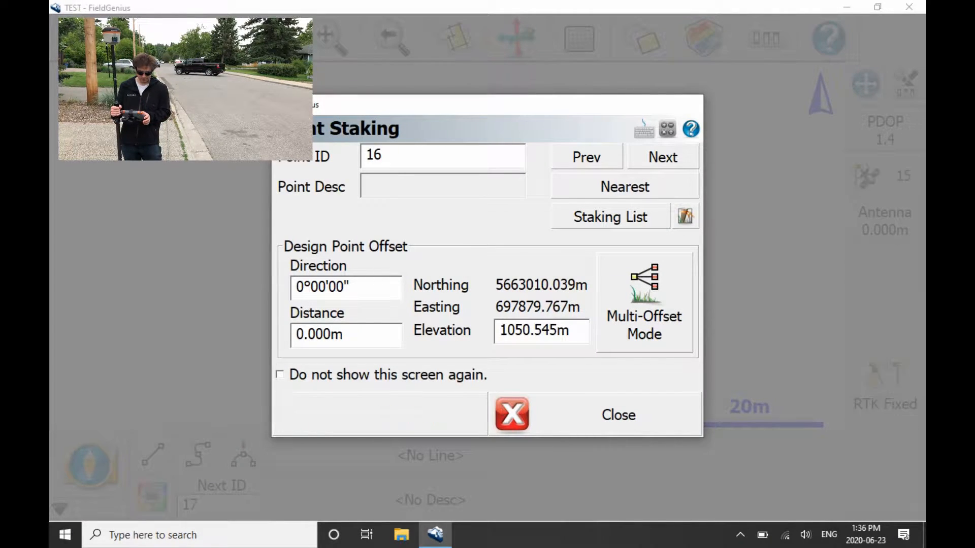
# Step: Close Point Staking and reopen it for point 16 from the map's stake icon
pyautogui.click(616, 415)
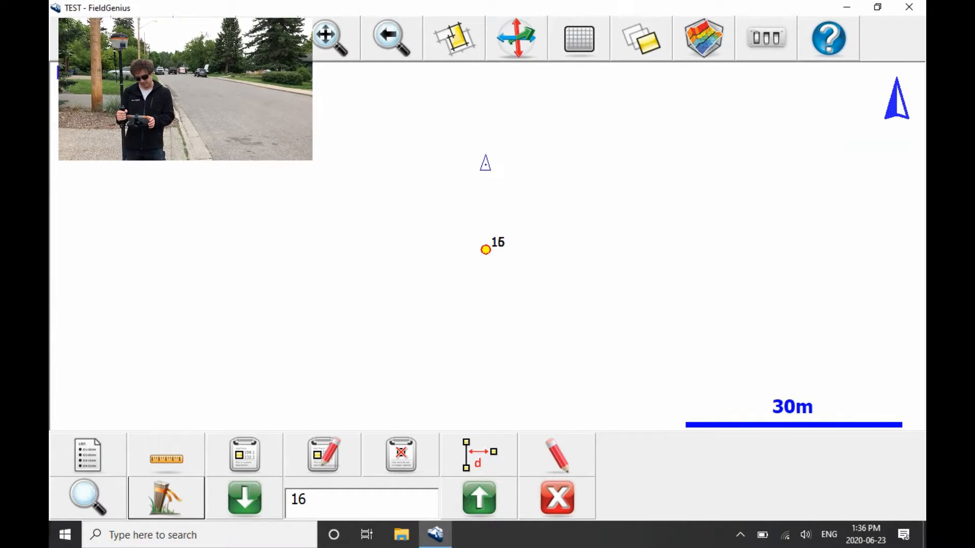
pyautogui.click(479, 497)
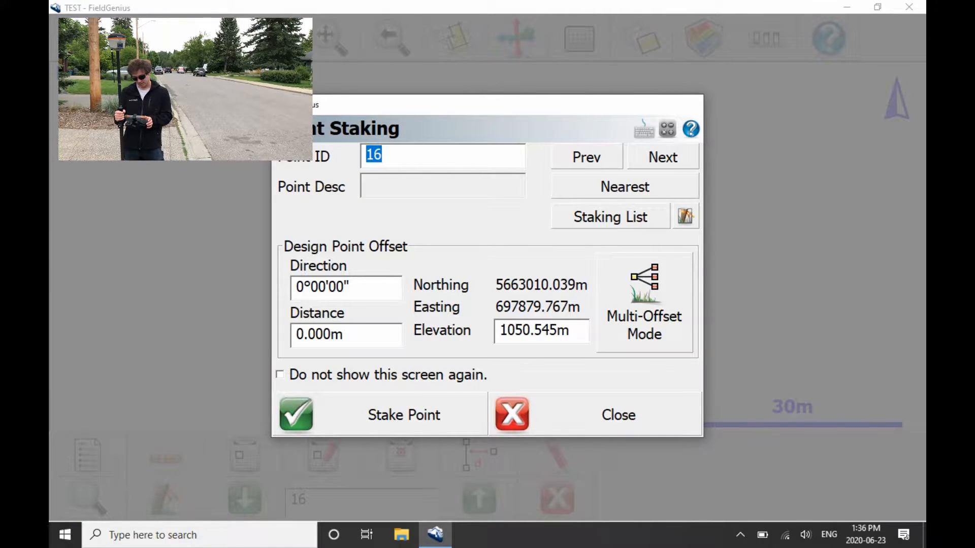